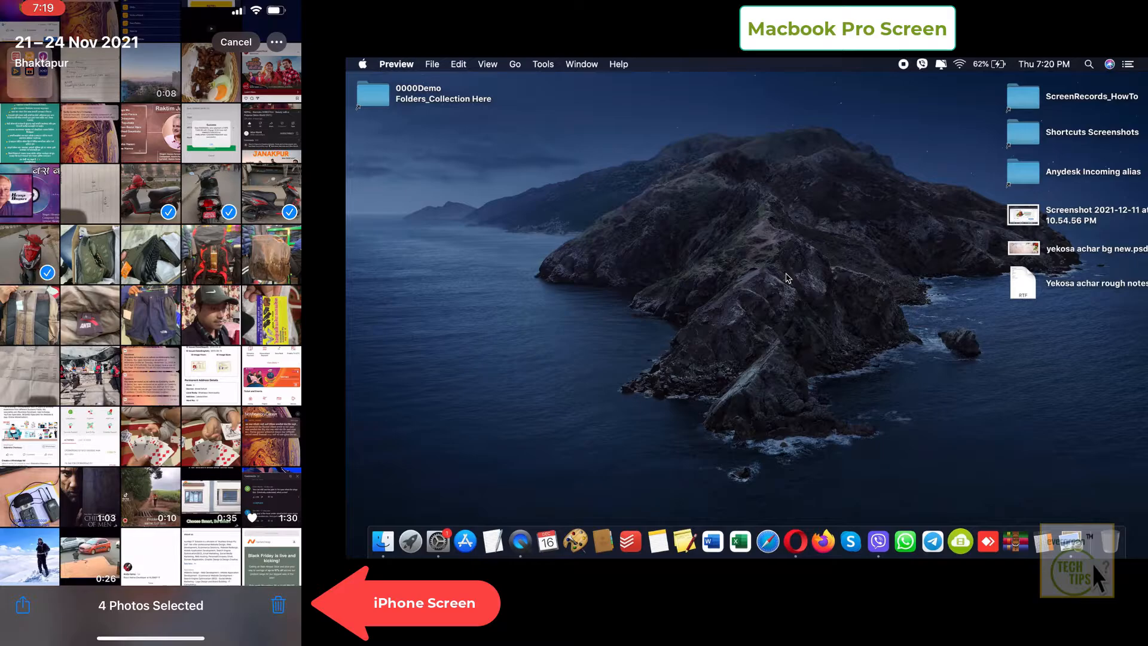
{"action": "mouse_move", "coordinate": [634, 445]}
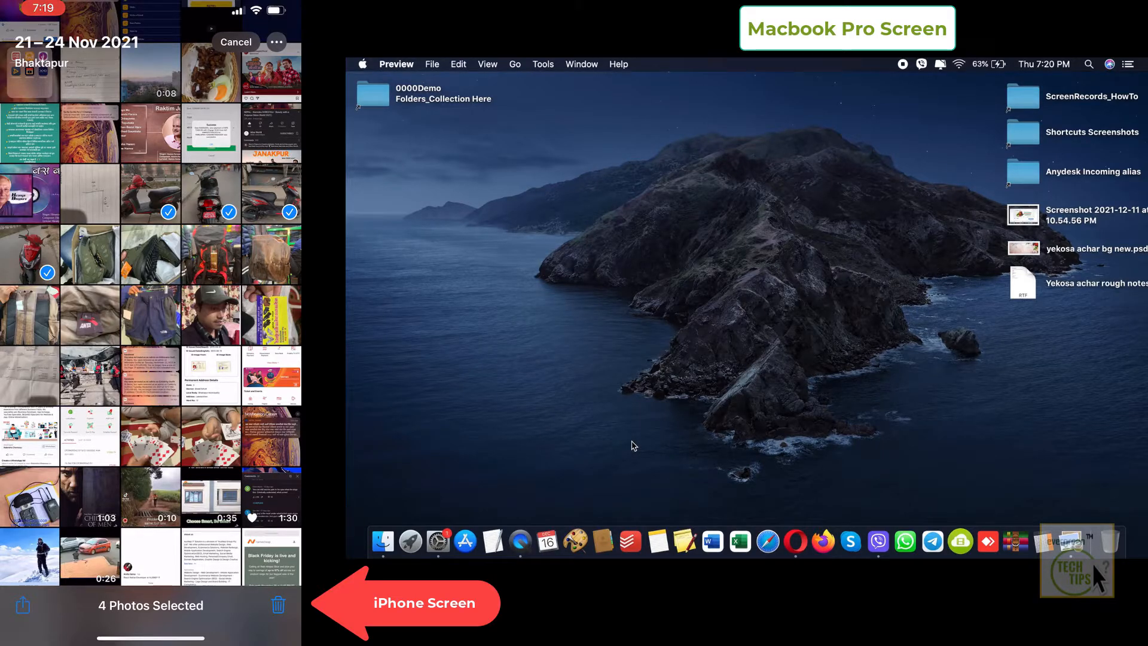
Step: Bring up the share sheet for the four selected scooter photos
{"action": "left_click", "coordinate": [21, 605]}
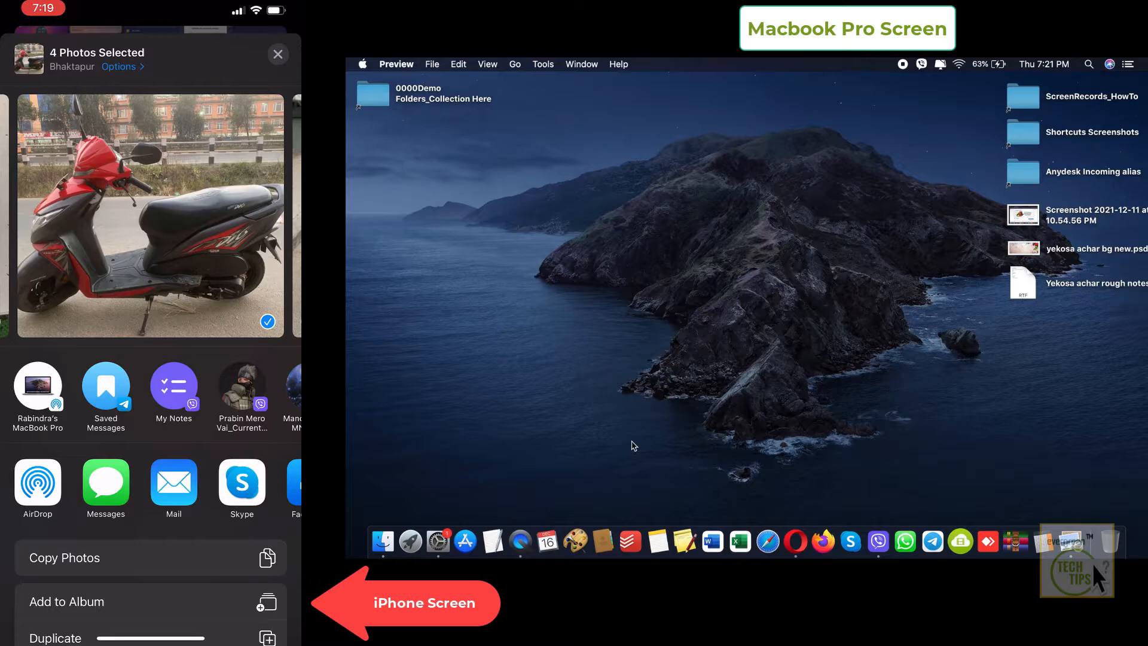
Step: Send the four photos via AirDrop to the MacBook Pro
{"action": "left_click", "coordinate": [37, 483]}
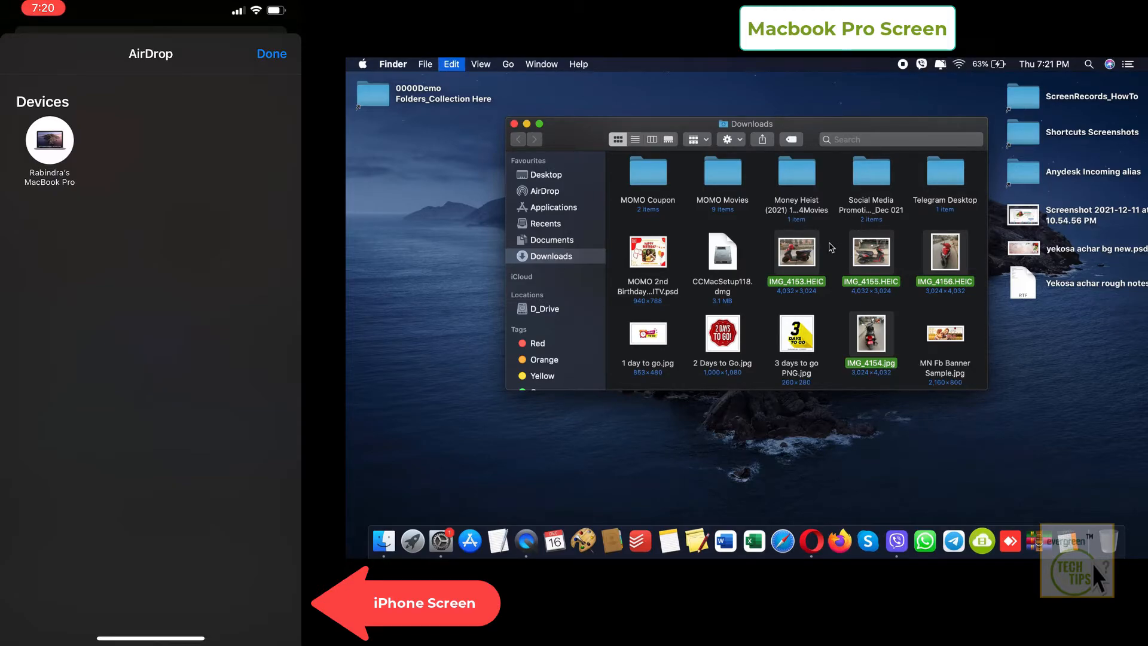
Step: Create a new desktop folder named 'My Scooty' and return to the Downloads window
{"action": "right_click", "coordinate": [405, 229]}
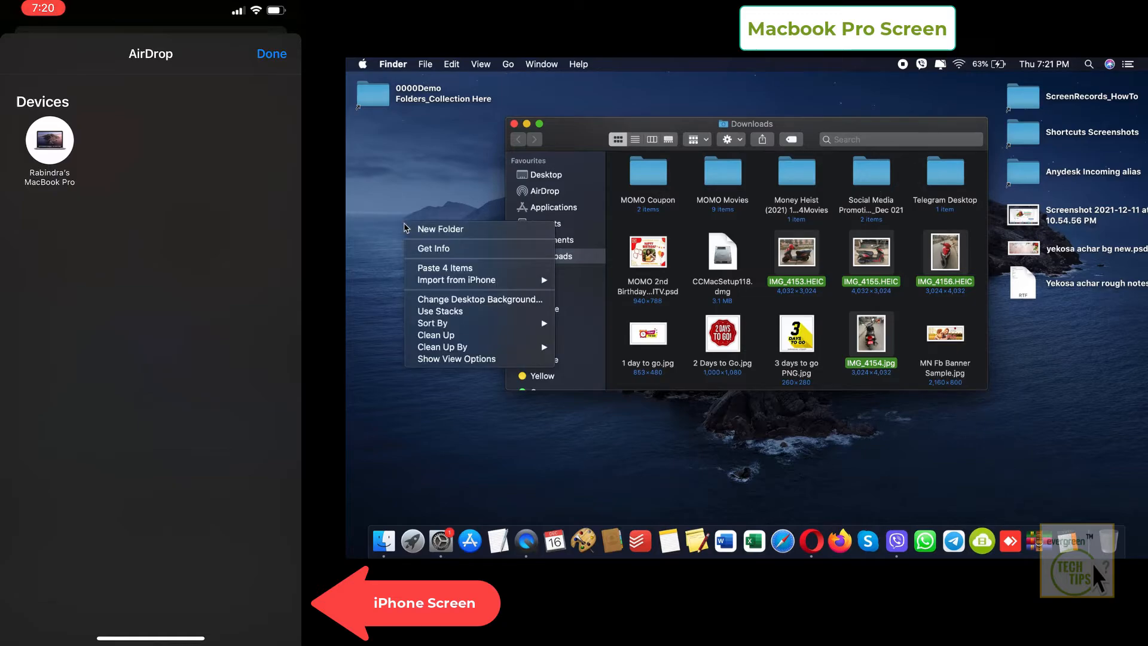
{"action": "left_click", "coordinate": [440, 228]}
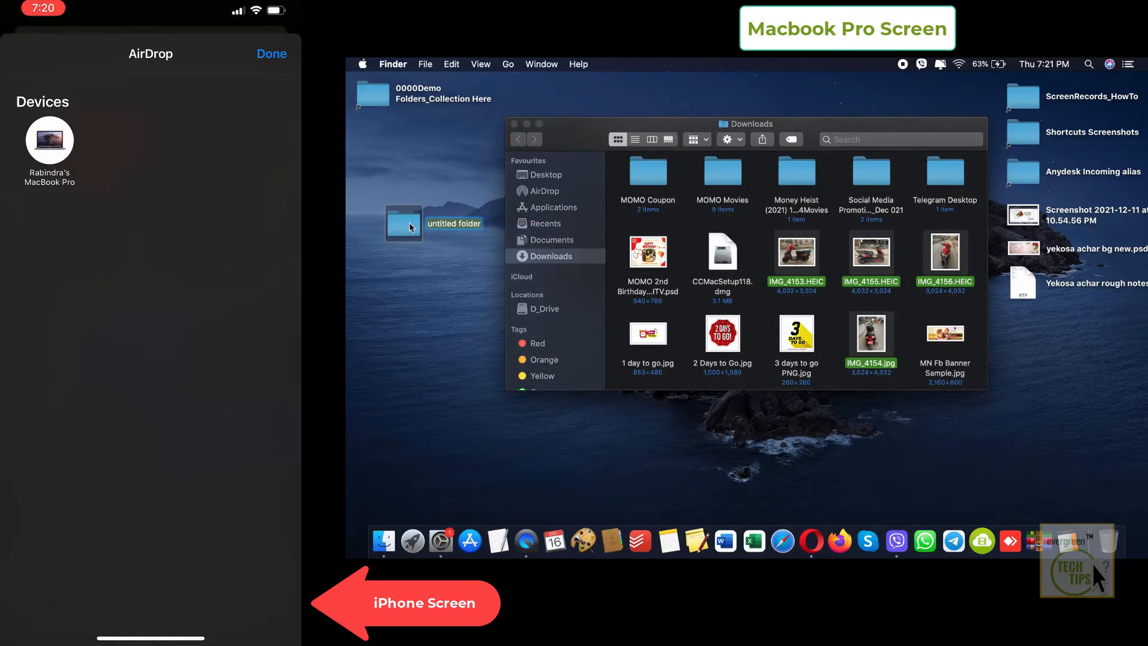
{"action": "type", "text": "My"}
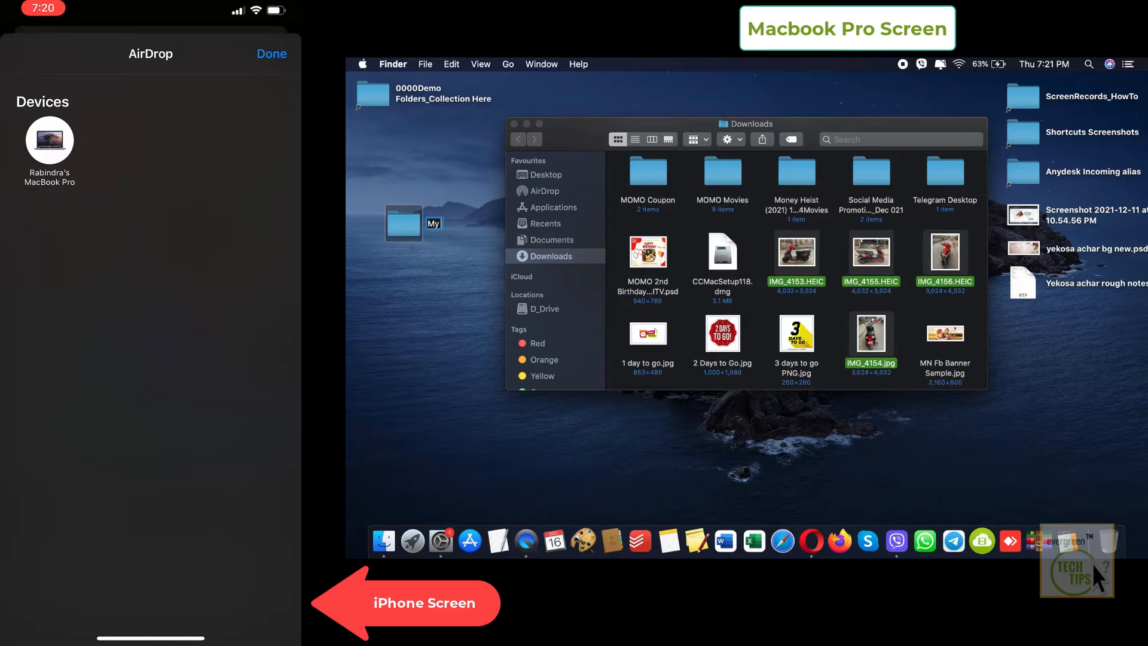
{"action": "type", "text": "Scooty"}
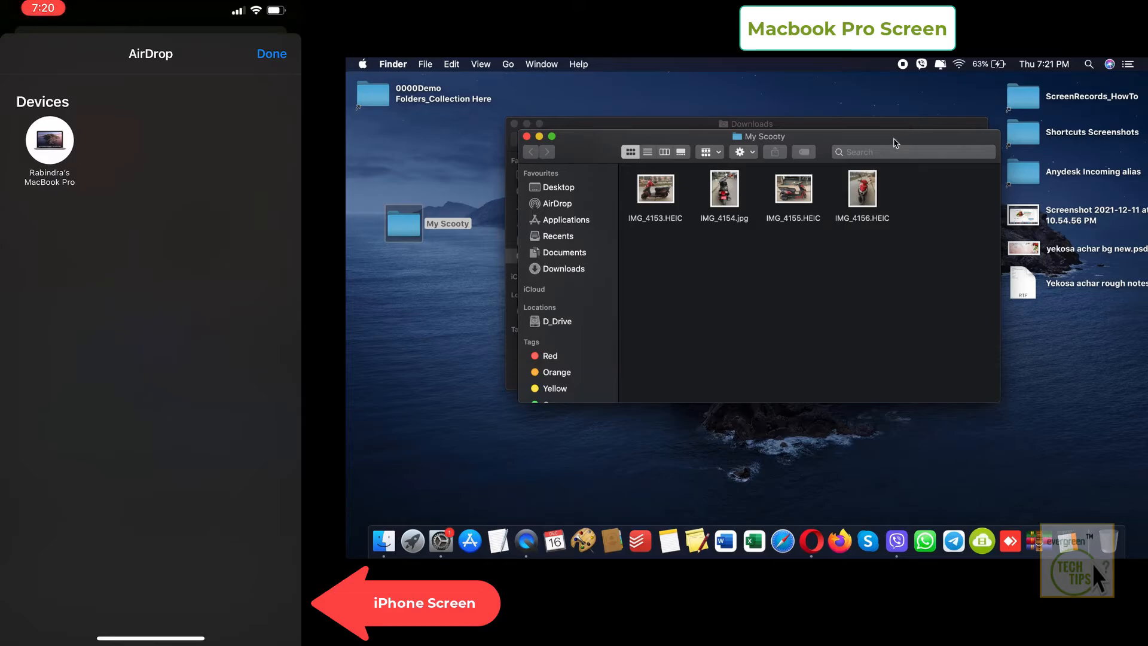
{"action": "left_click", "coordinate": [563, 269]}
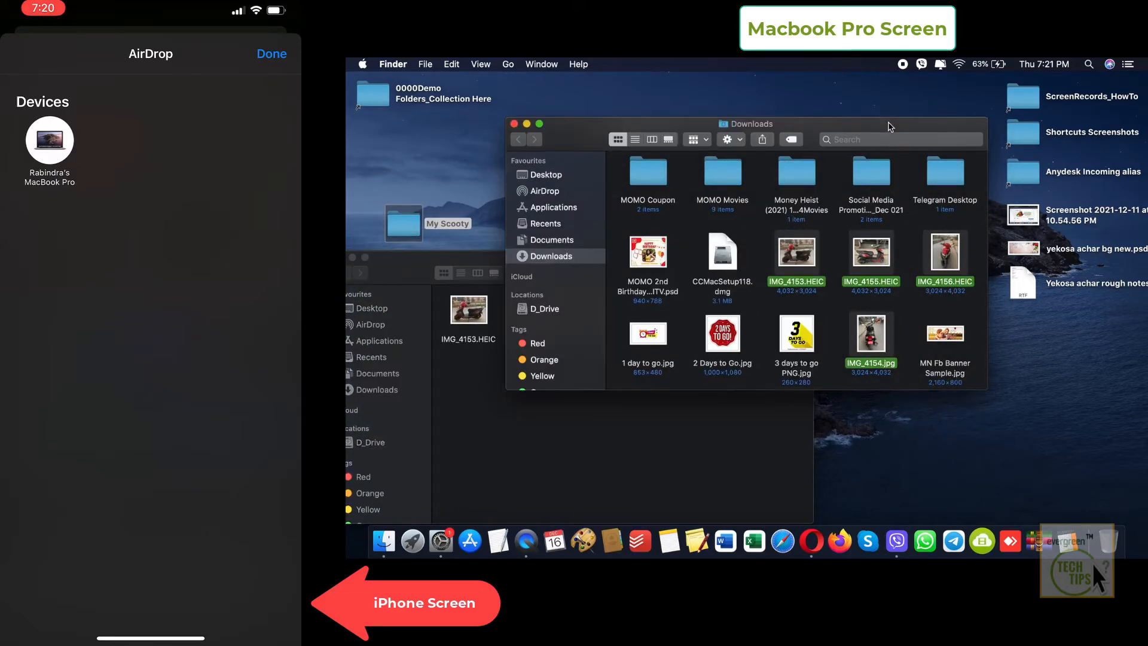